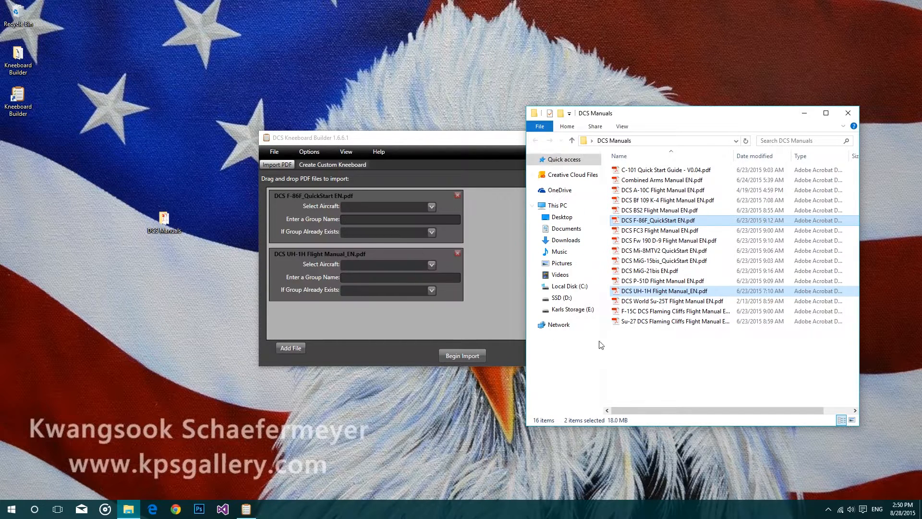
{"action": "mouse_move", "coordinate": [672, 363]}
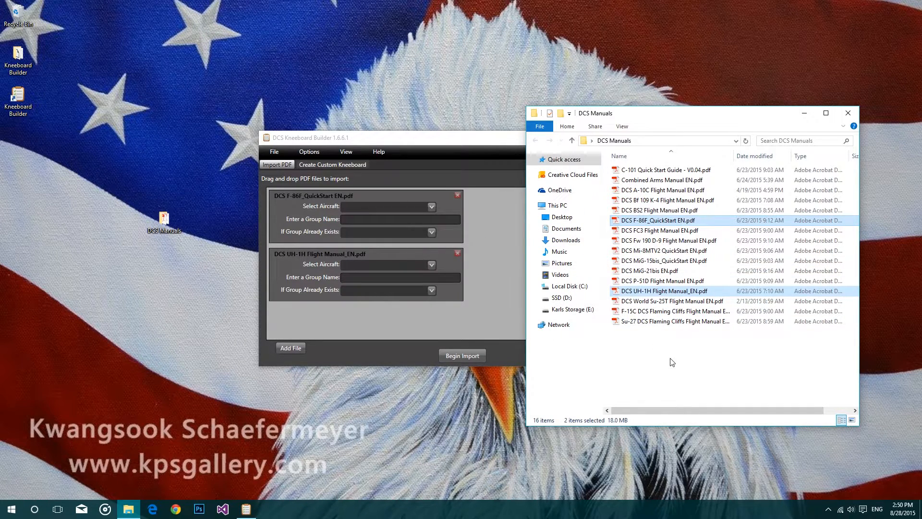
{"action": "mouse_move", "coordinate": [661, 355]}
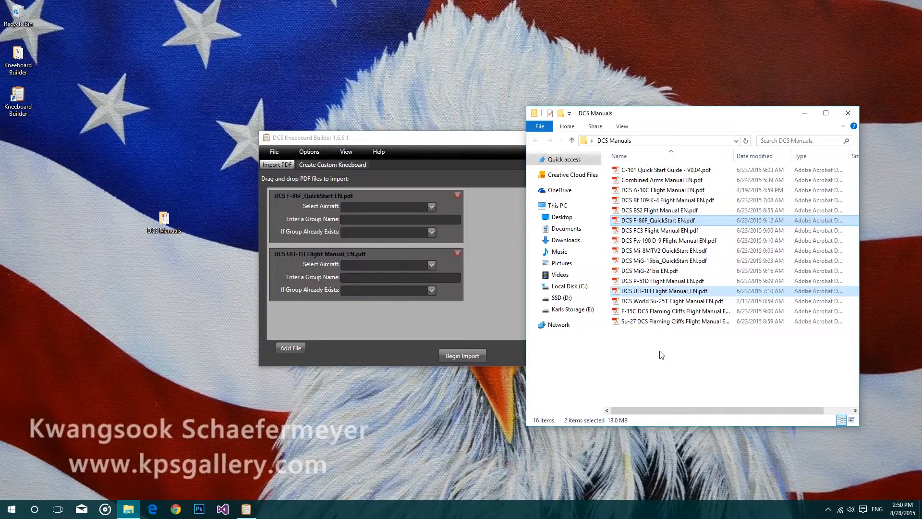
{"action": "mouse_move", "coordinate": [803, 113]}
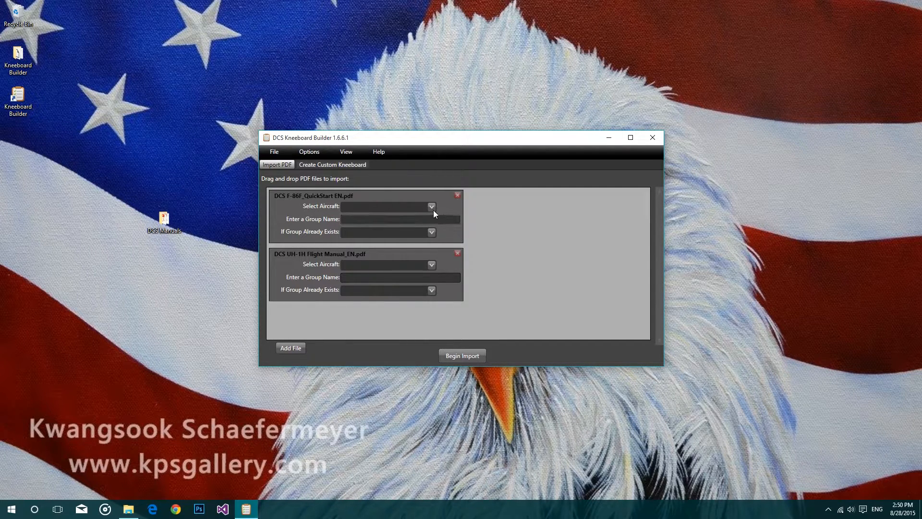
Assign the F-86 QuickStart PDF to aircraft F-86 with group name 'Flight Manual'
{"action": "left_click", "coordinate": [431, 205]}
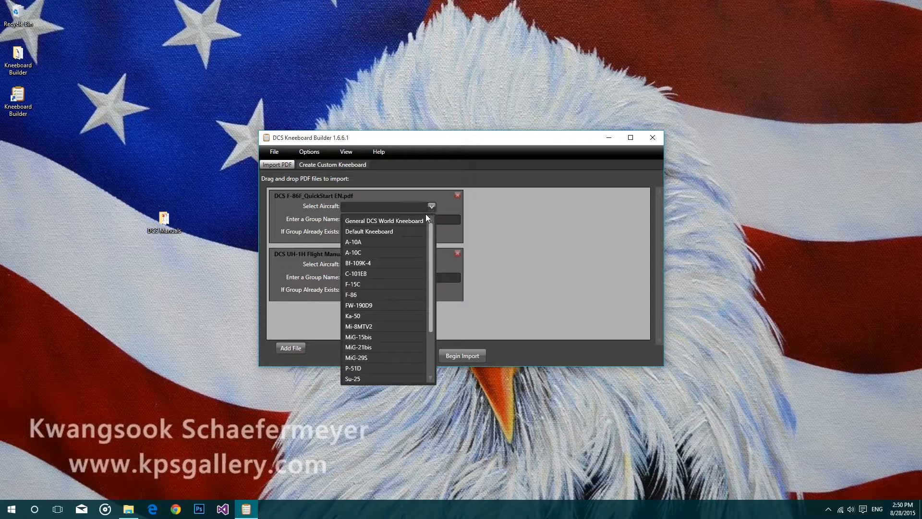
{"action": "mouse_move", "coordinate": [384, 294]}
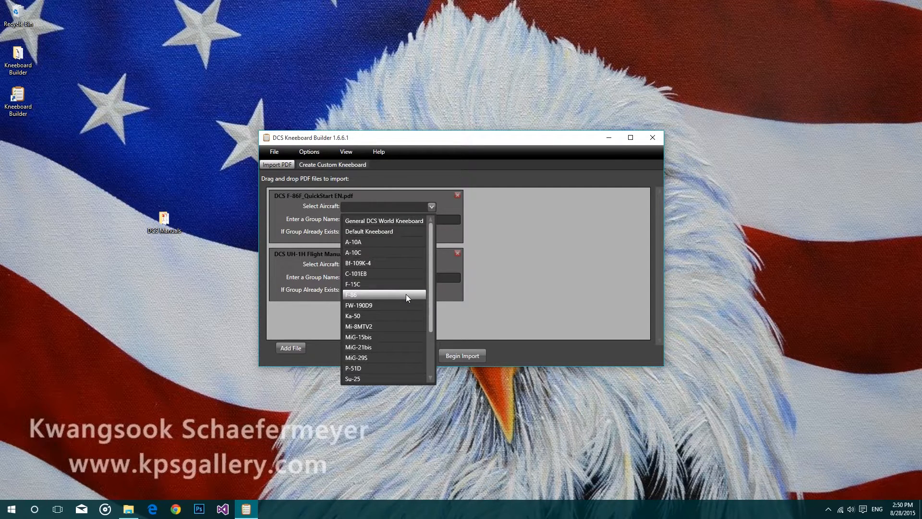
{"action": "left_click", "coordinate": [350, 294]}
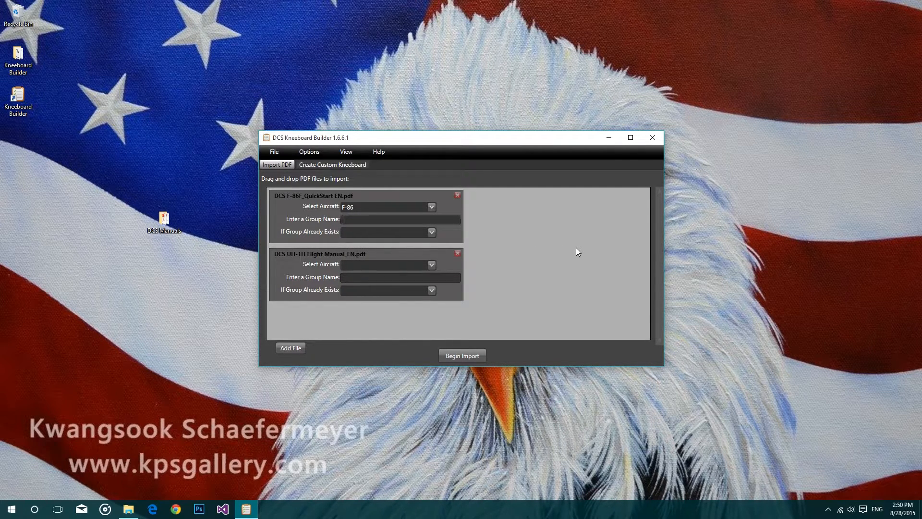
{"action": "type", "text": "F"}
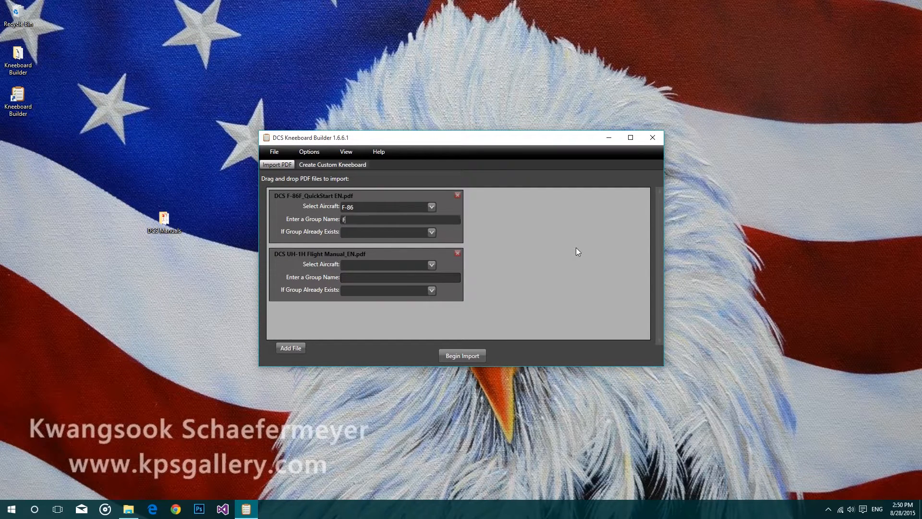
{"action": "type", "text": "Flight Manual"}
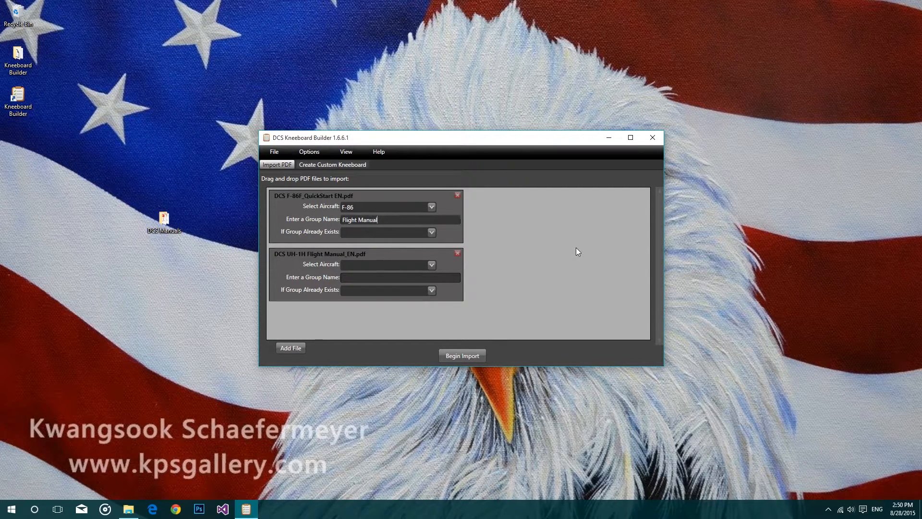
{"action": "mouse_move", "coordinate": [521, 265]}
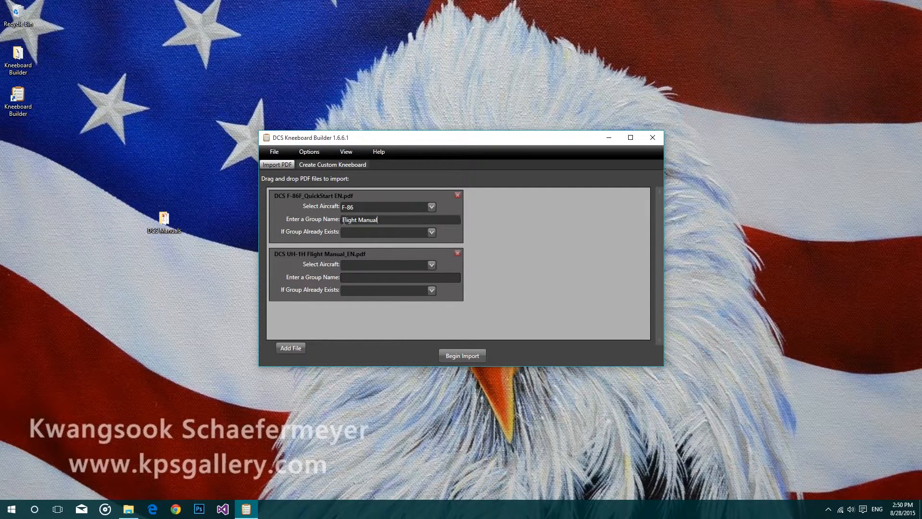
{"action": "mouse_move", "coordinate": [440, 228]}
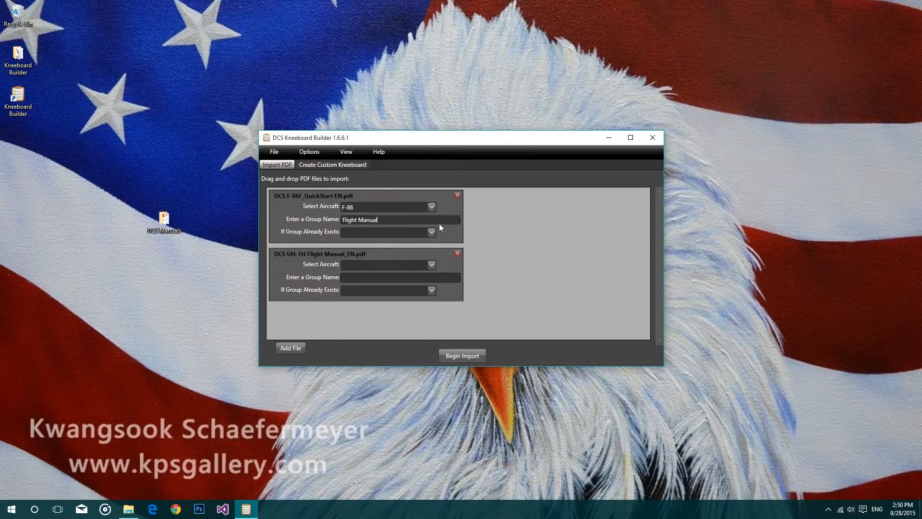
{"action": "mouse_move", "coordinate": [465, 228]}
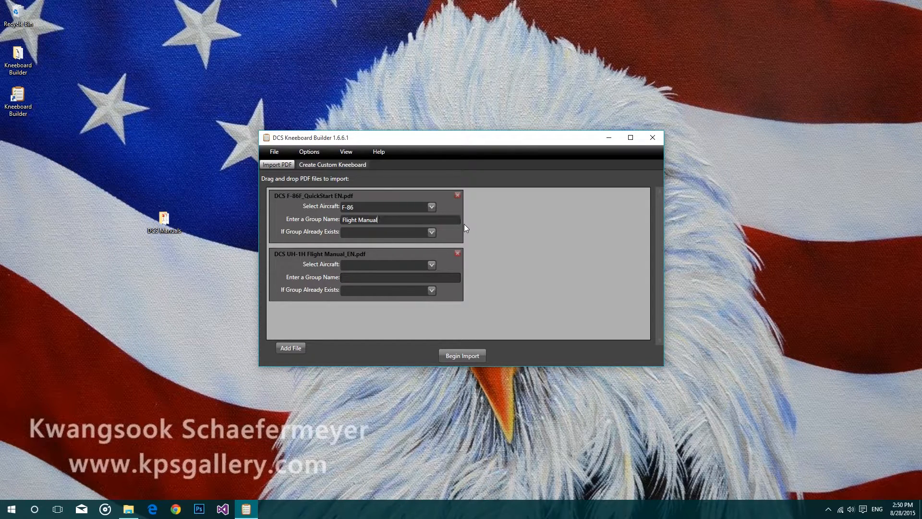
{"action": "mouse_move", "coordinate": [452, 219]}
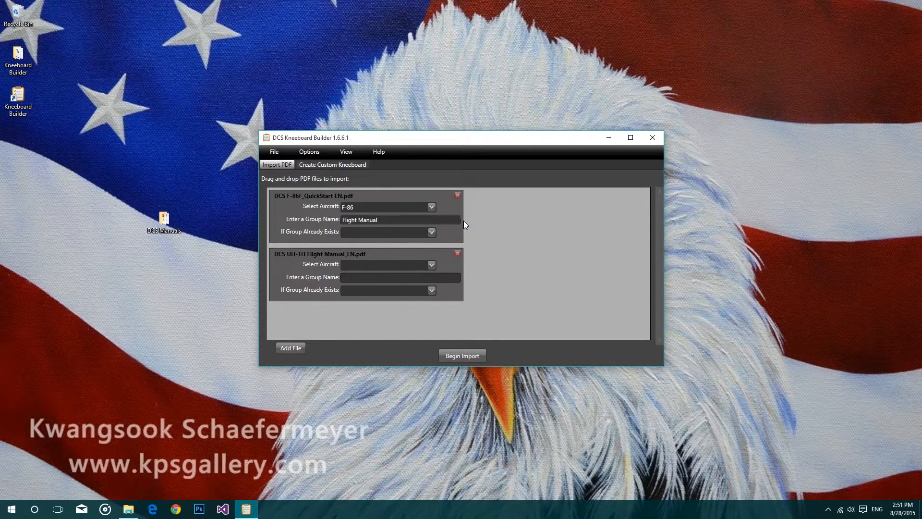
Review the 'If Group Already Exists' handling options for the import
{"action": "left_click", "coordinate": [431, 232]}
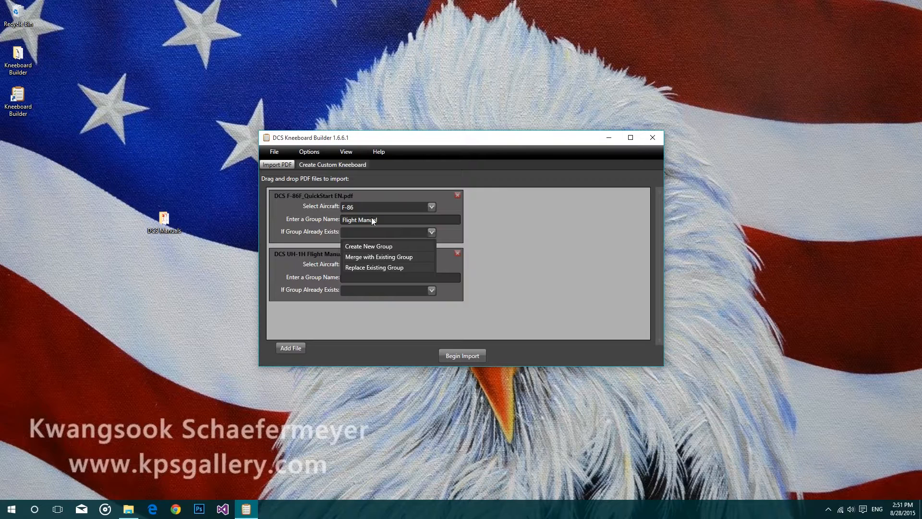
{"action": "mouse_move", "coordinate": [415, 239]}
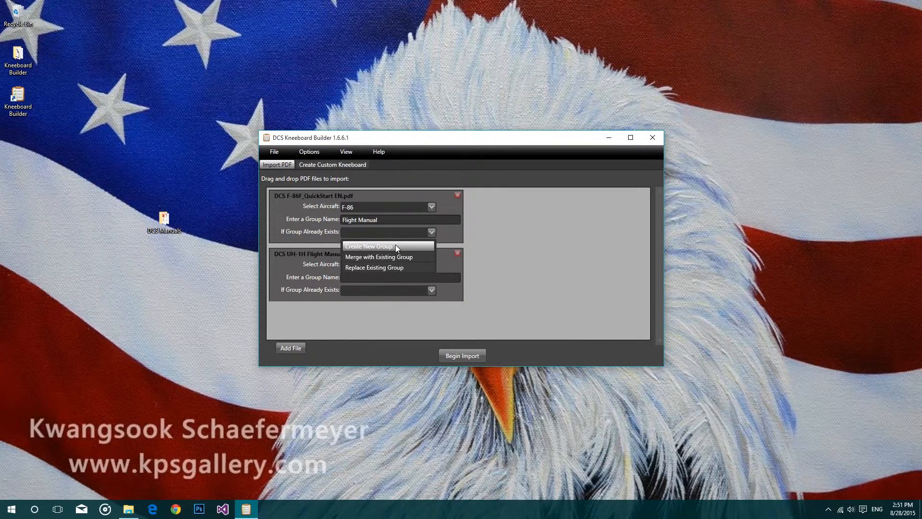
{"action": "mouse_move", "coordinate": [379, 258]}
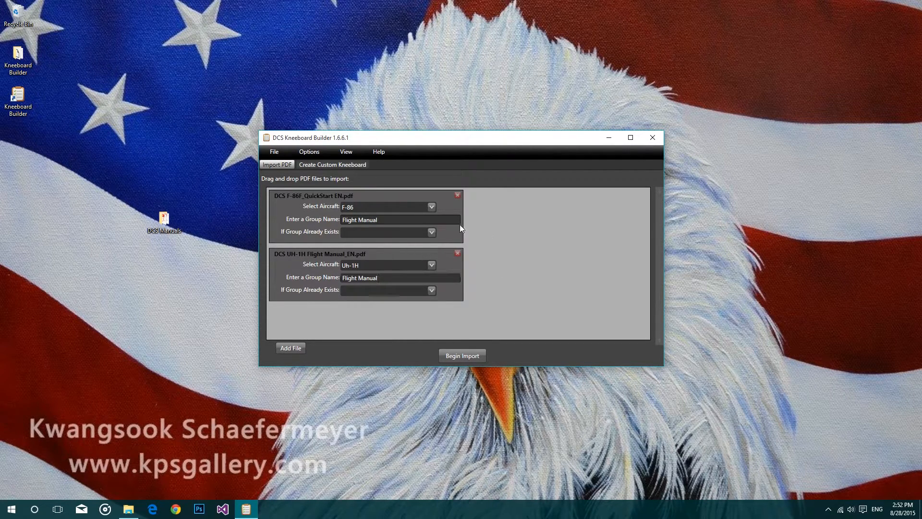
{"action": "mouse_move", "coordinate": [560, 295]}
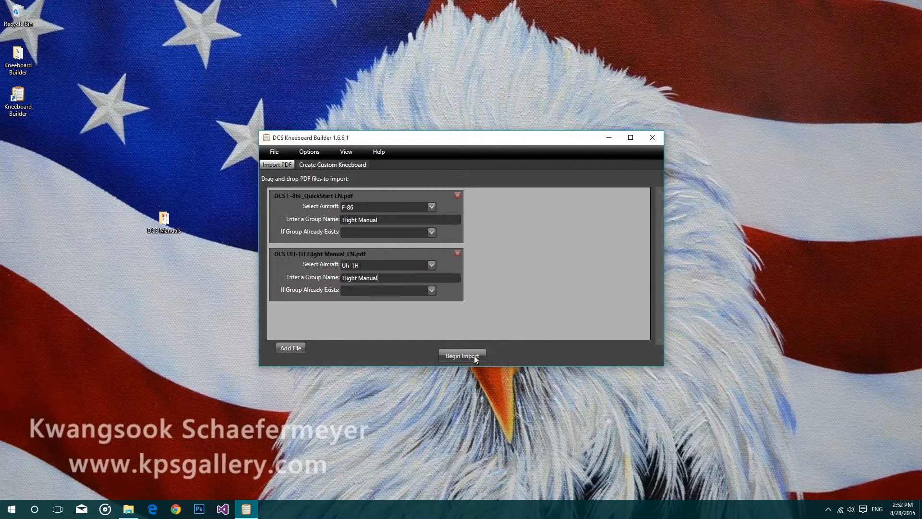
{"action": "mouse_move", "coordinate": [462, 355]}
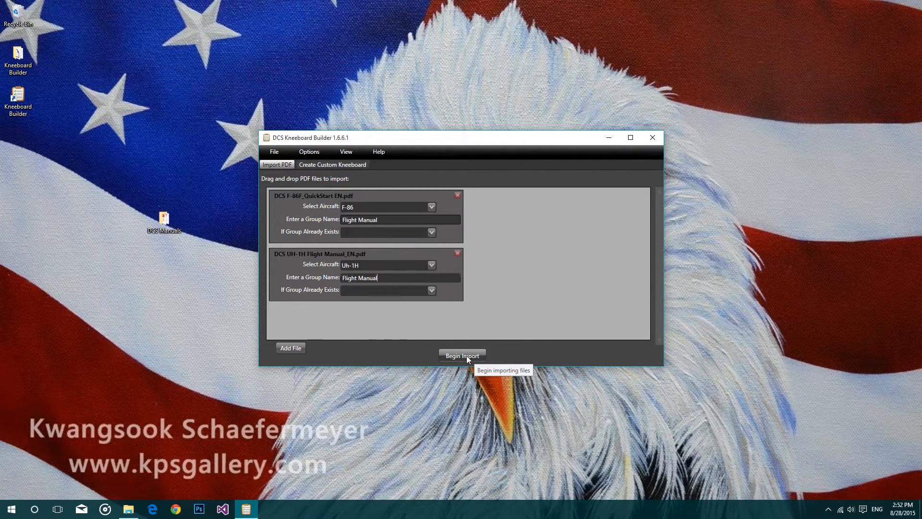
{"action": "mouse_move", "coordinate": [524, 374]}
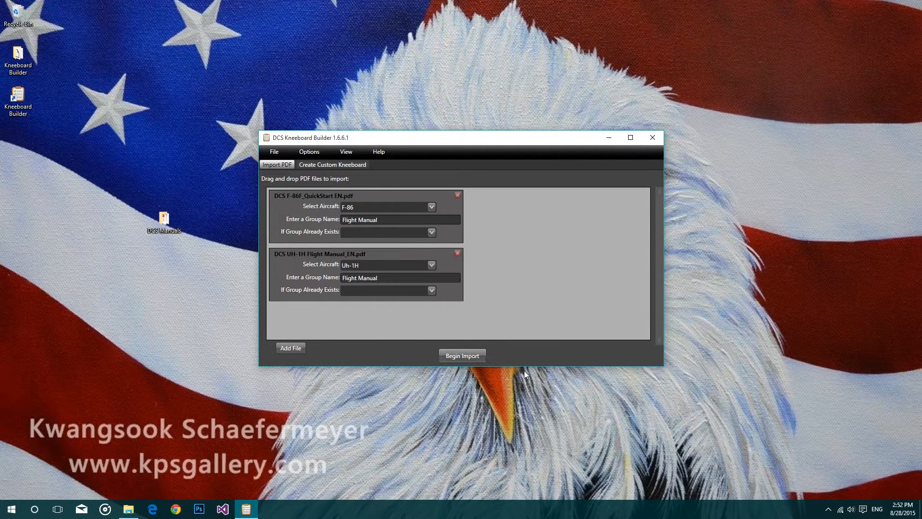
Run Begin Import on both queued manuals and acknowledge the Conversion Complete message
{"action": "left_click", "coordinate": [462, 355]}
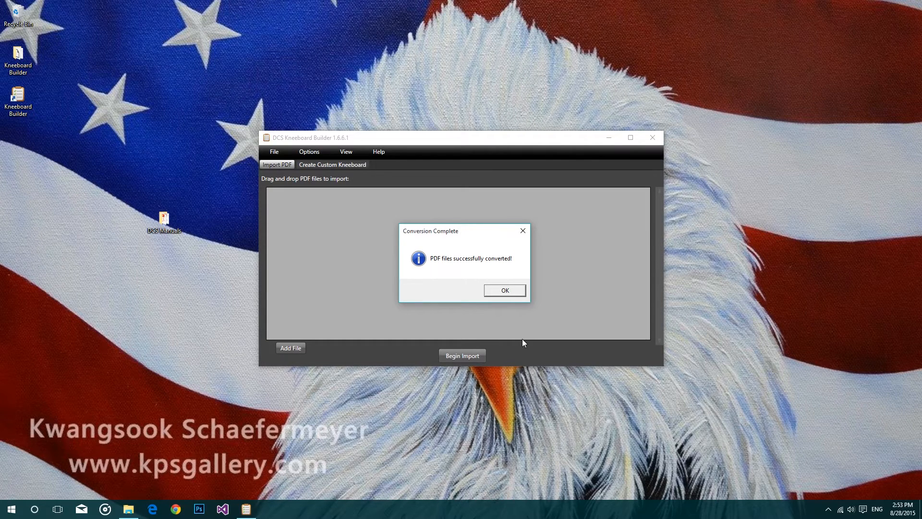
{"action": "left_click", "coordinate": [504, 290]}
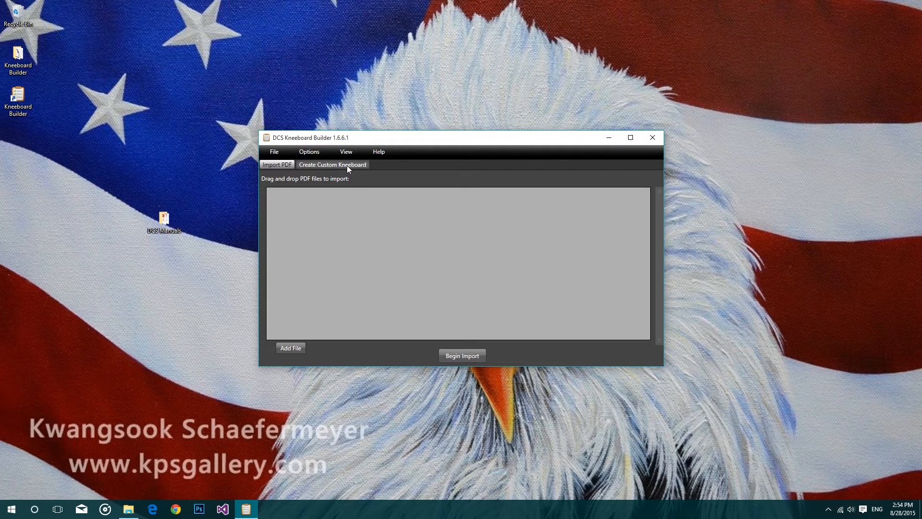
In Create Custom Kneeboard, choose F-86 and select the imported 'Flight Manual' group
{"action": "left_click", "coordinate": [332, 164]}
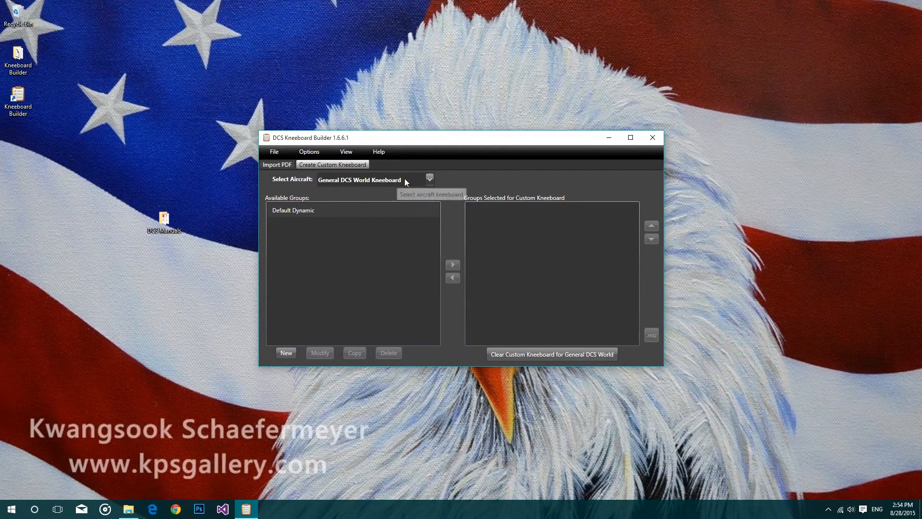
{"action": "left_click", "coordinate": [428, 179]}
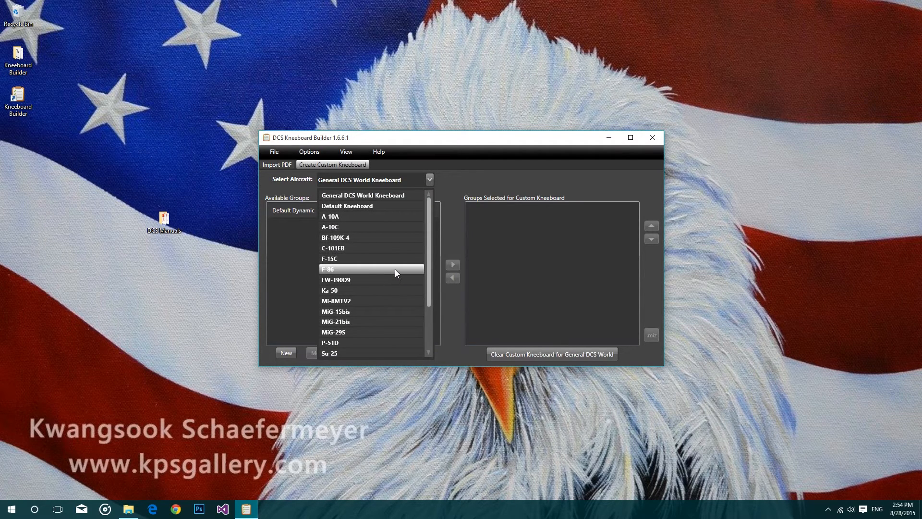
{"action": "left_click", "coordinate": [327, 269]}
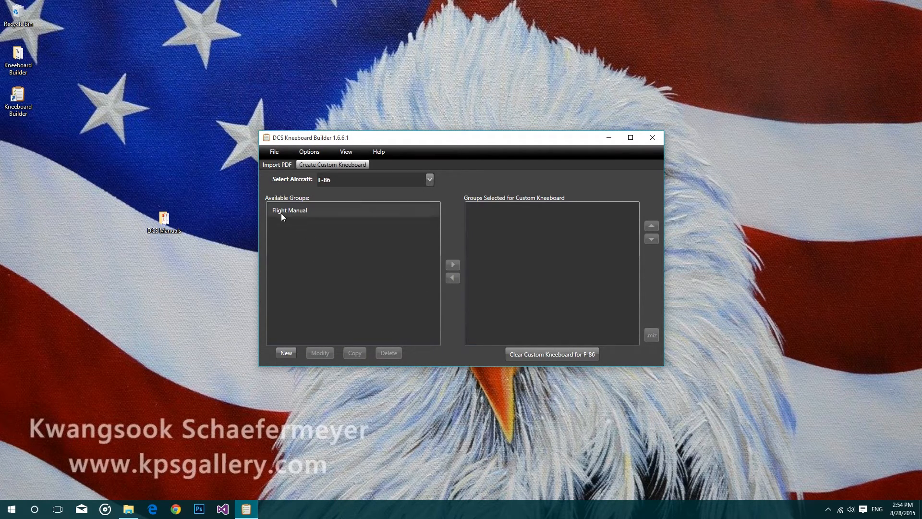
{"action": "left_click", "coordinate": [289, 211]}
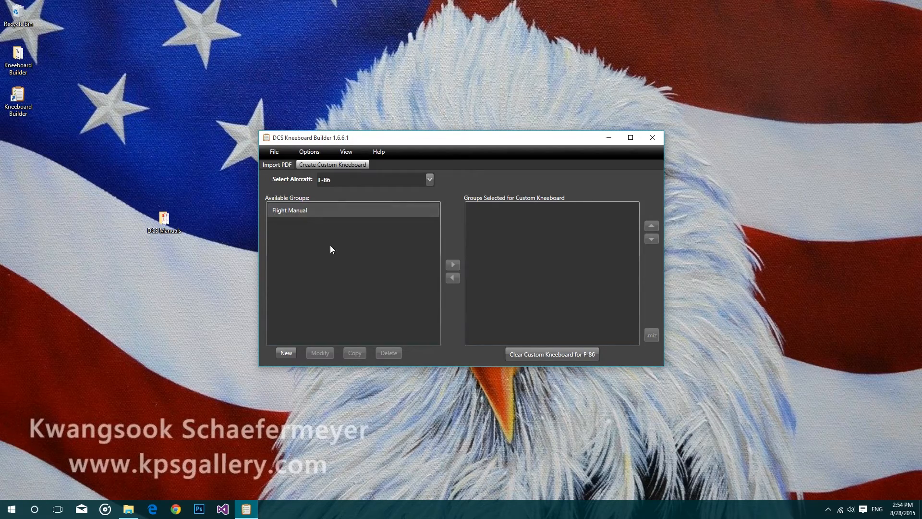